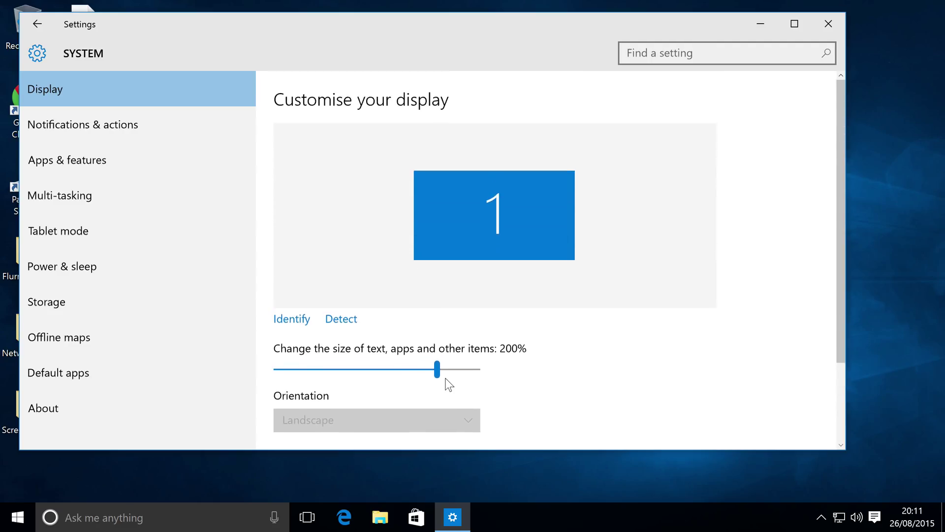
# - Open Advanced display settings, identify this display and detect other displays (none found)
pyautogui.scroll(-3)
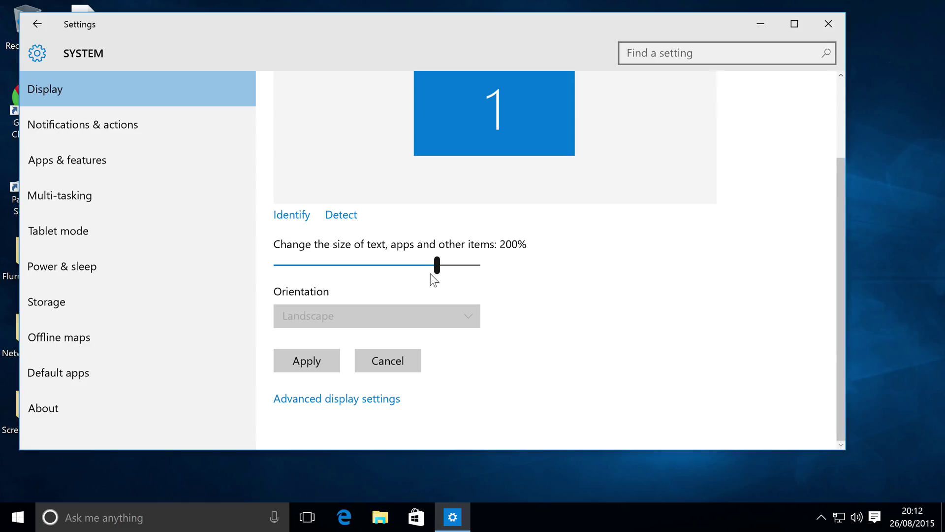
pyautogui.moveTo(351, 406)
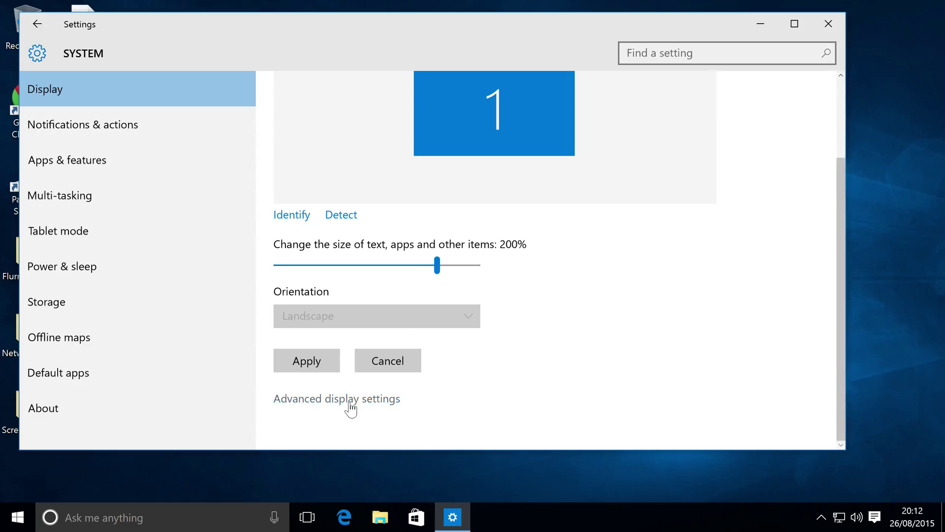
pyautogui.moveTo(364, 405)
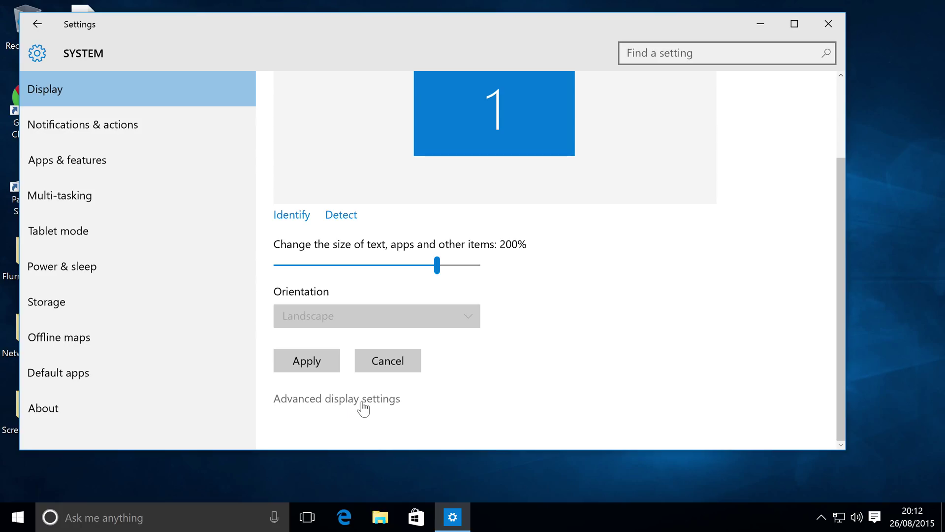
pyautogui.click(337, 398)
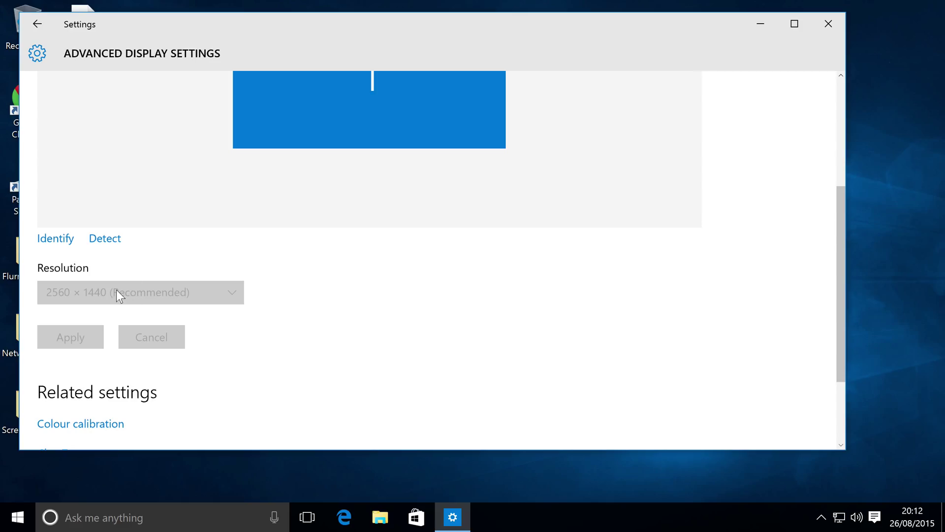
pyautogui.moveTo(143, 288)
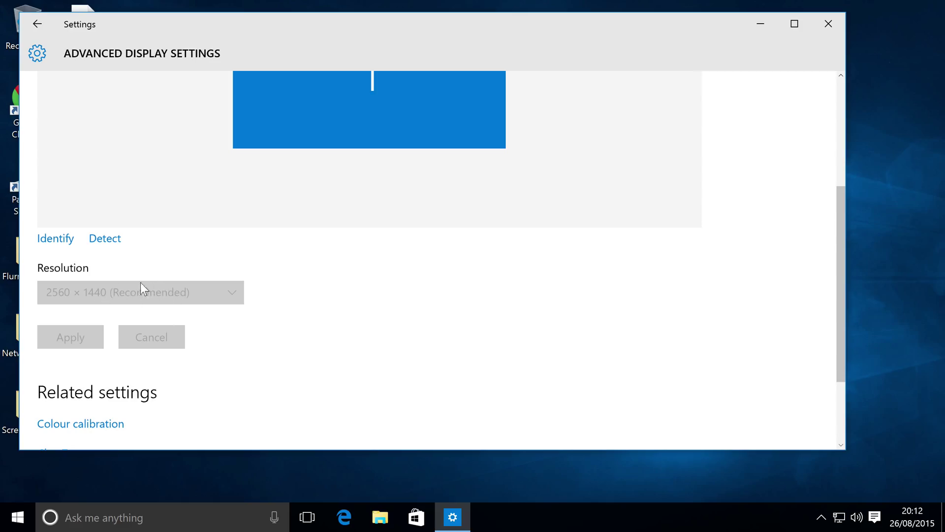
pyautogui.click(55, 238)
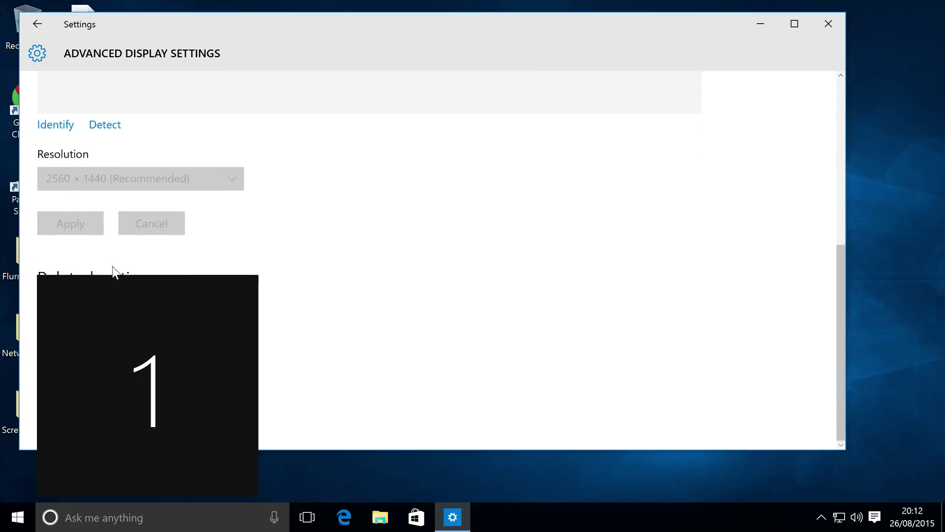
pyautogui.click(104, 124)
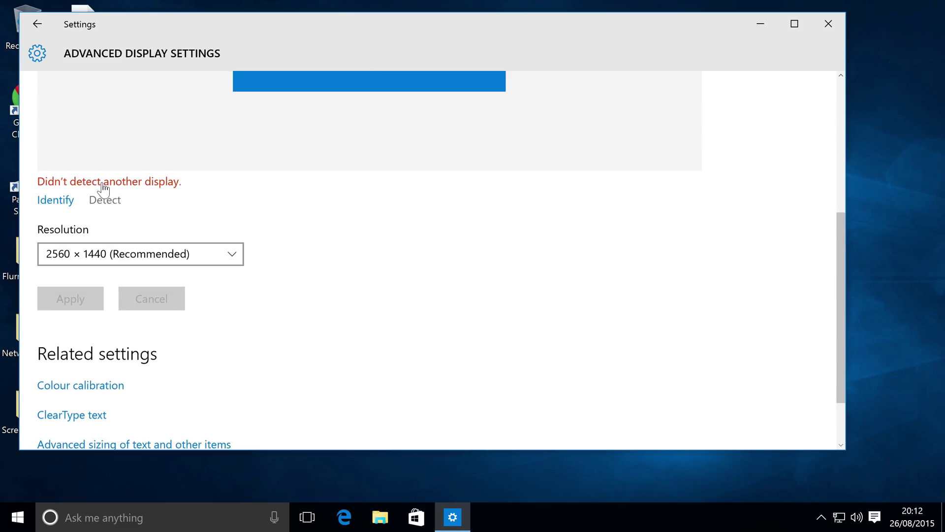
pyautogui.moveTo(117, 254)
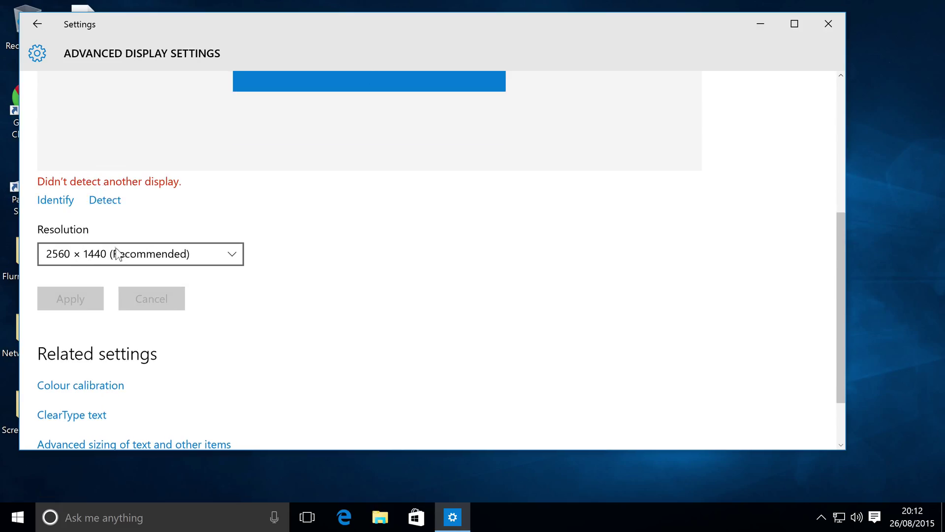
pyautogui.moveTo(205, 259)
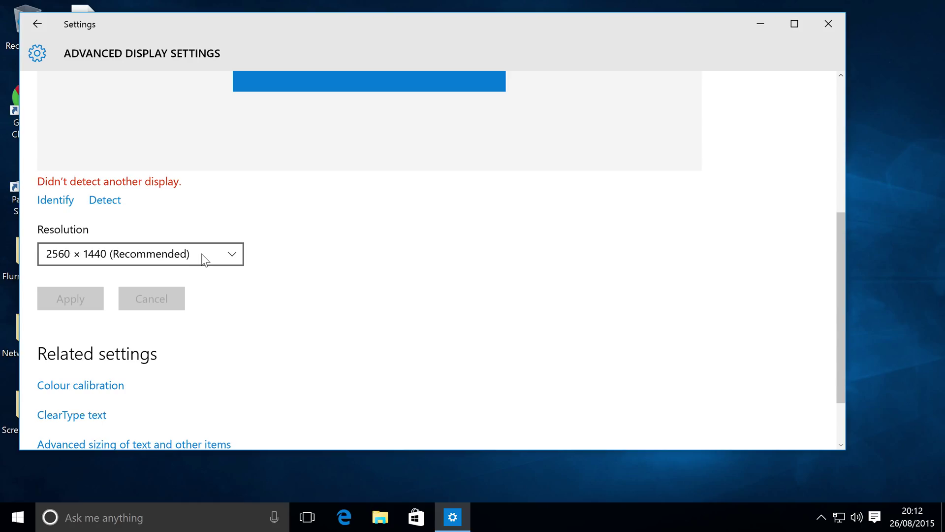
# - Choose 2048 × 1536 from the Resolution list, apply it and keep the change
pyautogui.click(230, 254)
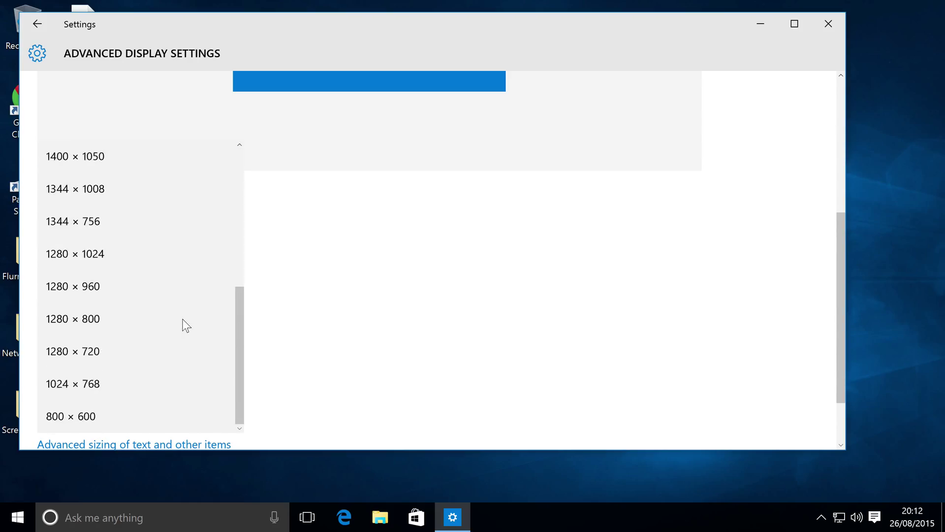
pyautogui.scroll(3)
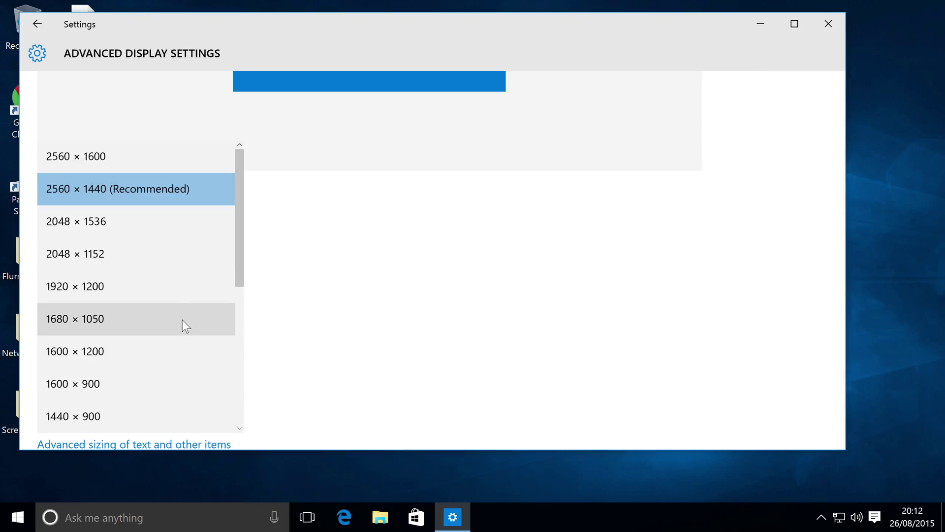
pyautogui.moveTo(138, 221)
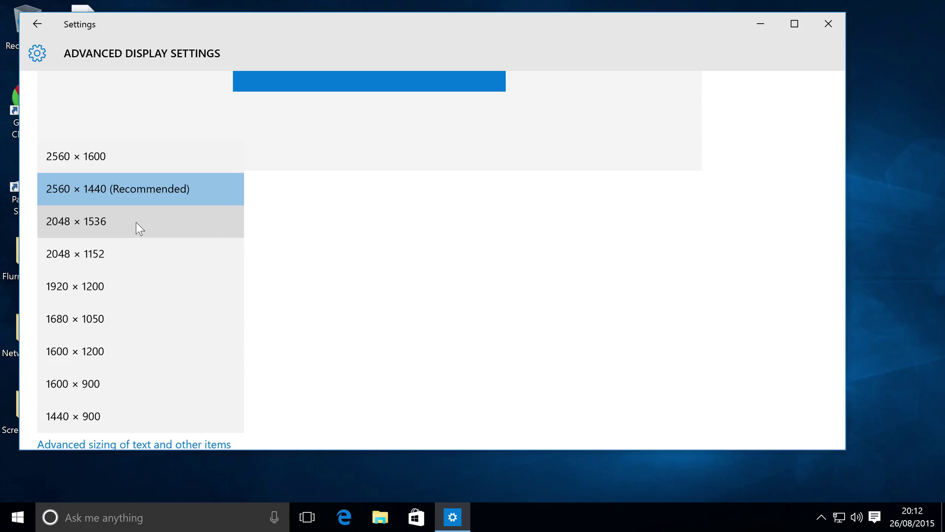
pyautogui.moveTo(127, 236)
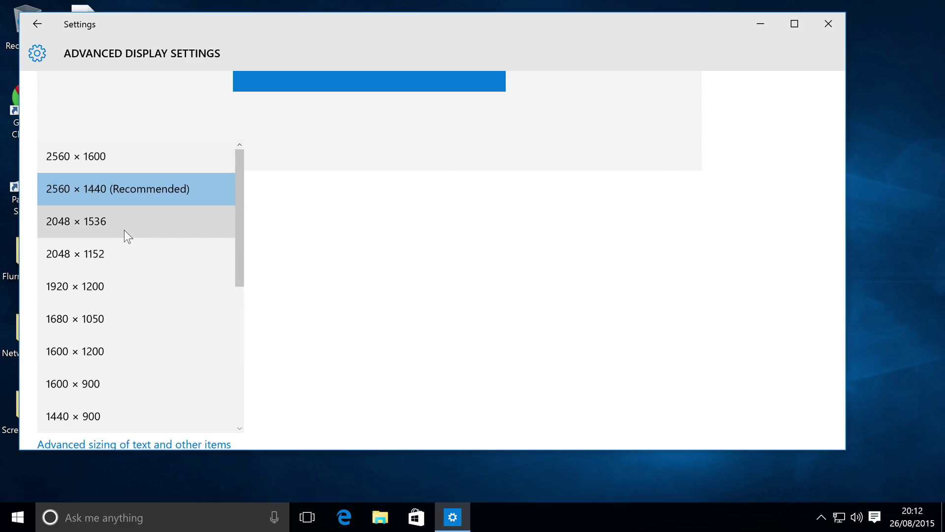
pyautogui.click(76, 221)
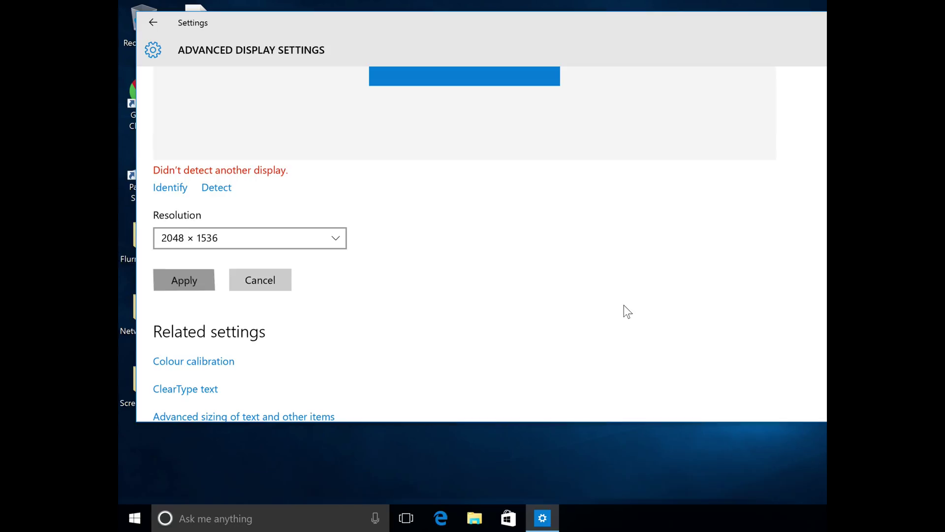
pyautogui.click(184, 280)
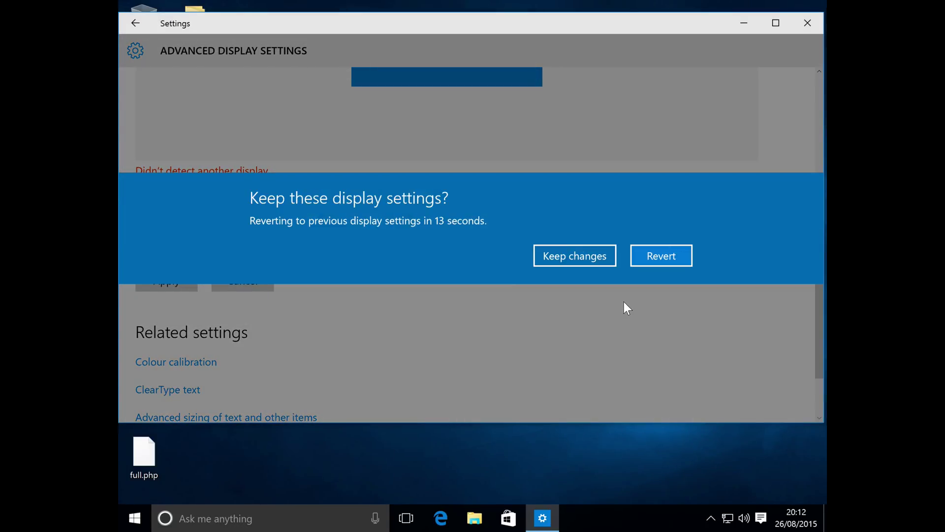
pyautogui.moveTo(601, 273)
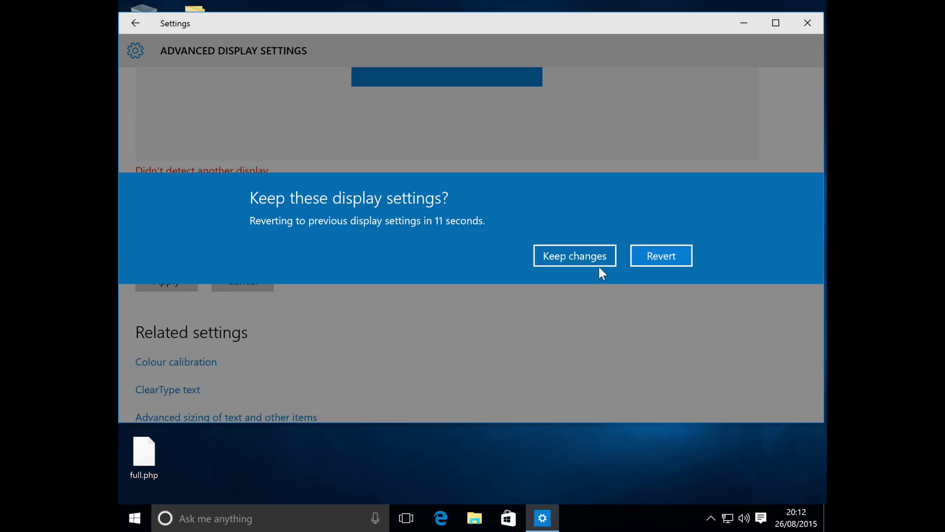
pyautogui.click(573, 256)
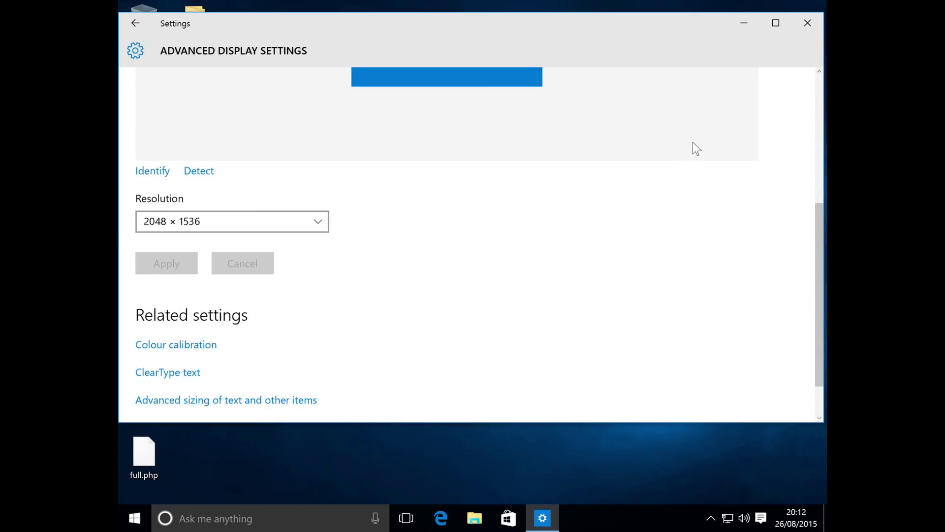
pyautogui.moveTo(77, 400)
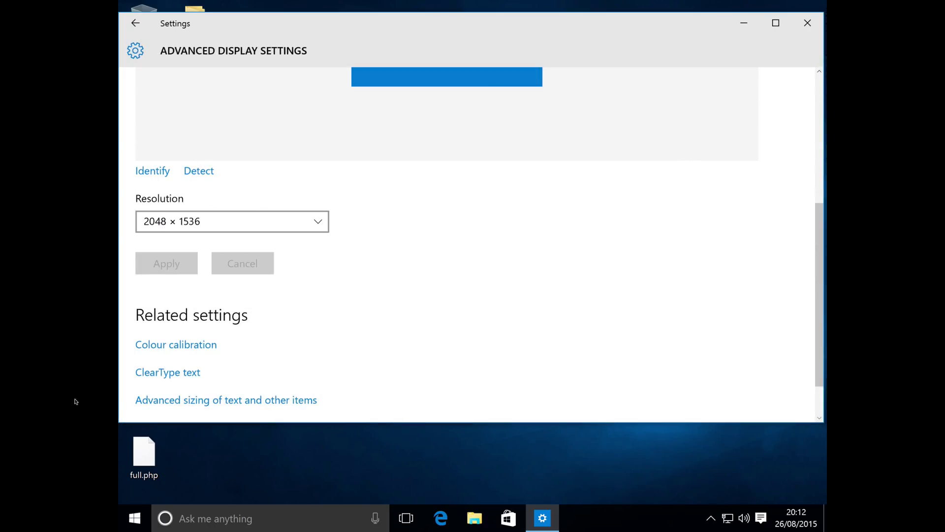
pyautogui.moveTo(208, 233)
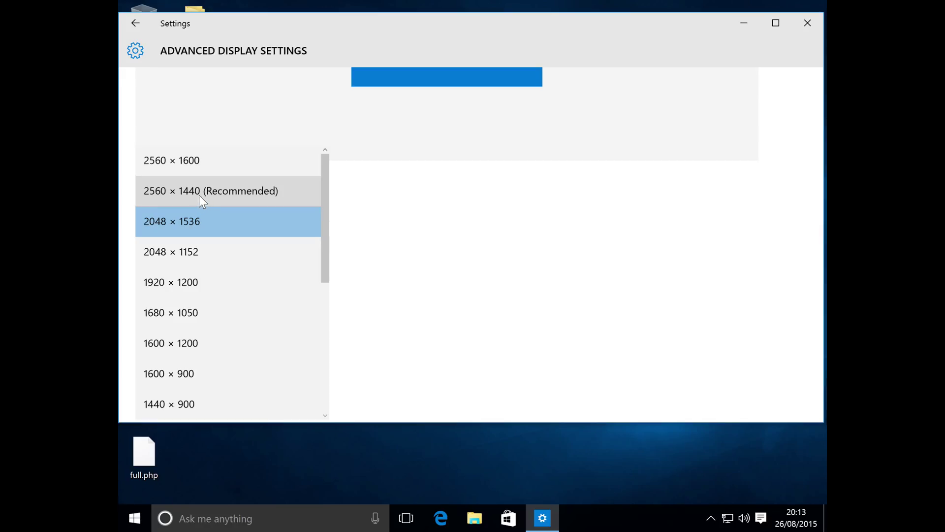
pyautogui.moveTo(198, 221)
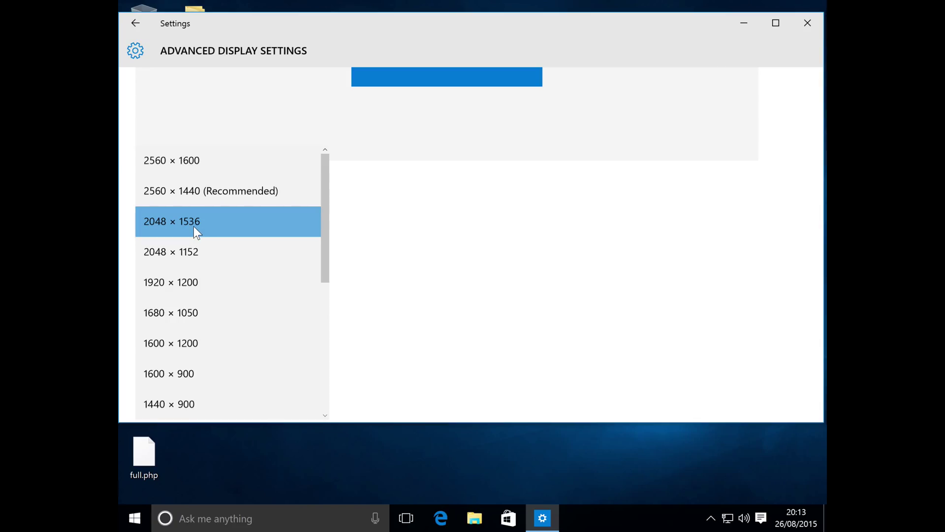
pyautogui.moveTo(615, 263)
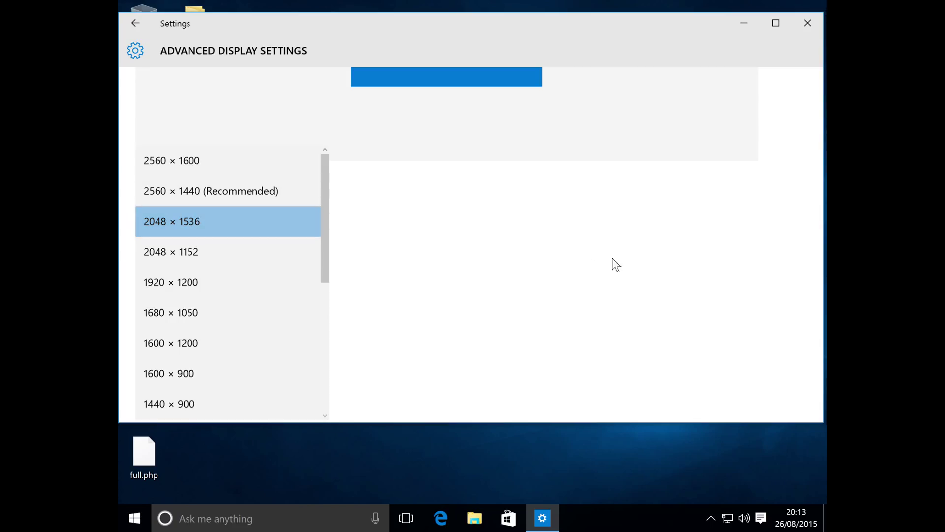
# - Choose 1920 × 1200 from the Resolution list, apply it and keep the change
pyautogui.click(170, 282)
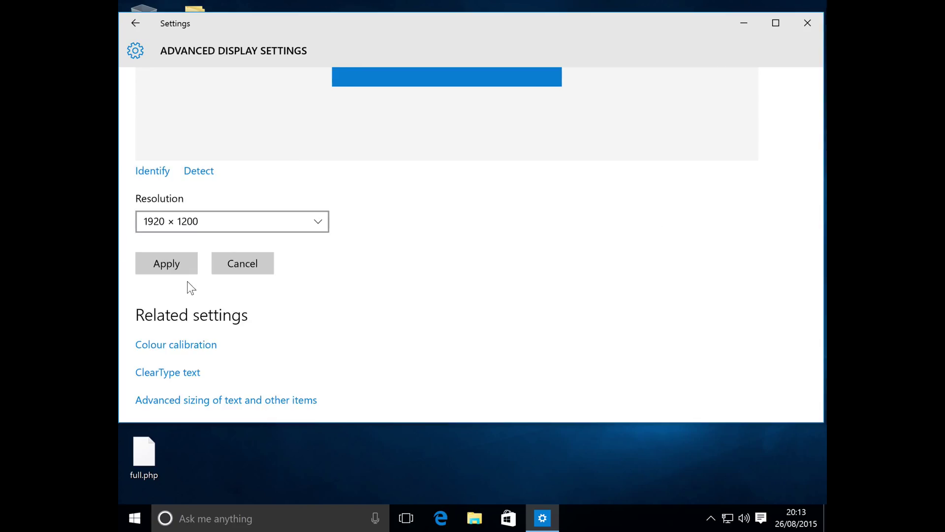
pyautogui.click(167, 264)
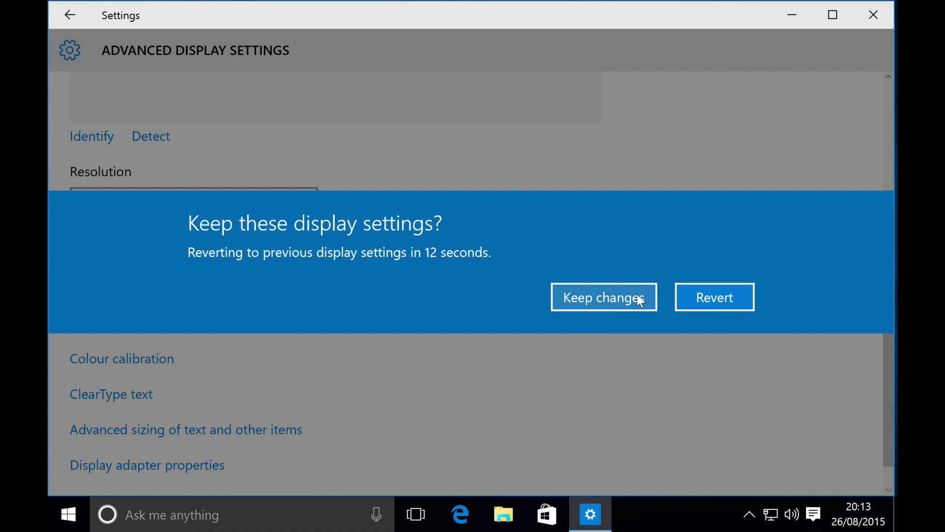
pyautogui.click(604, 297)
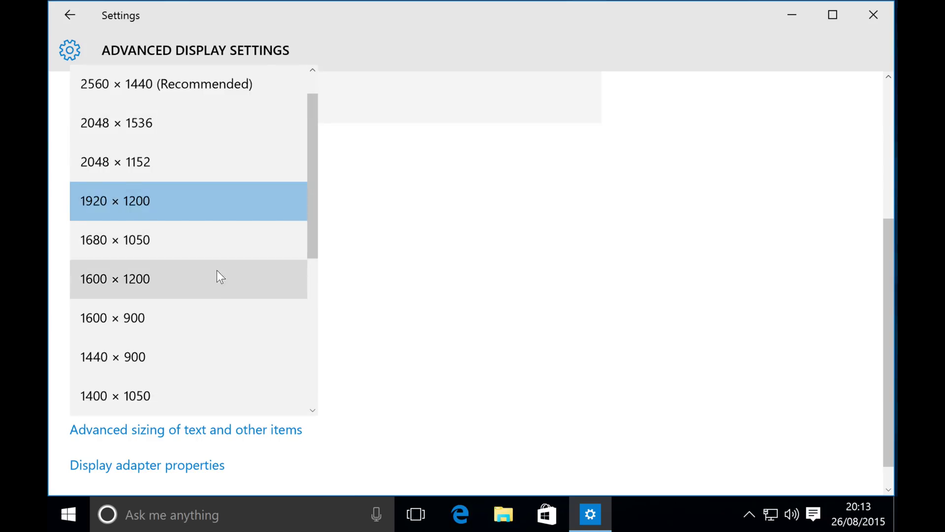
pyautogui.scroll(-3)
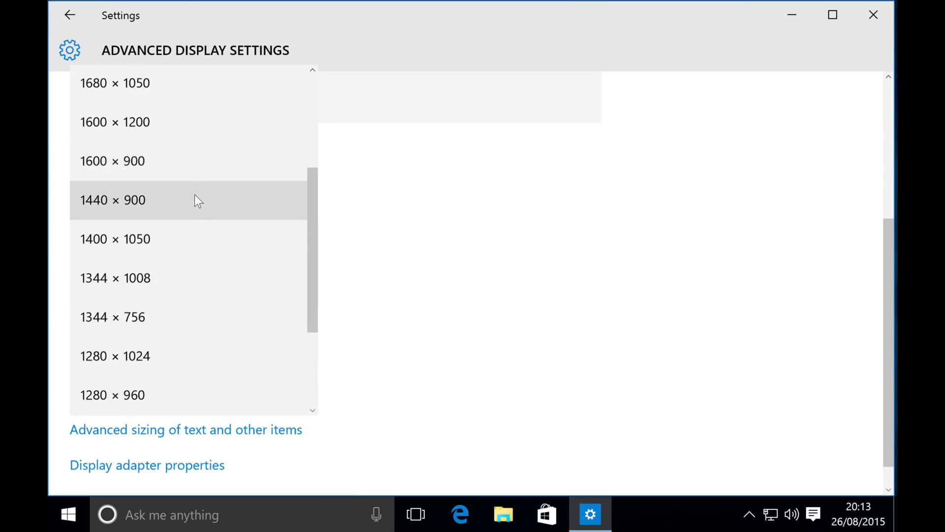
# - Choose 1600 × 900 from the Resolution list, apply it and keep the change
pyautogui.click(199, 175)
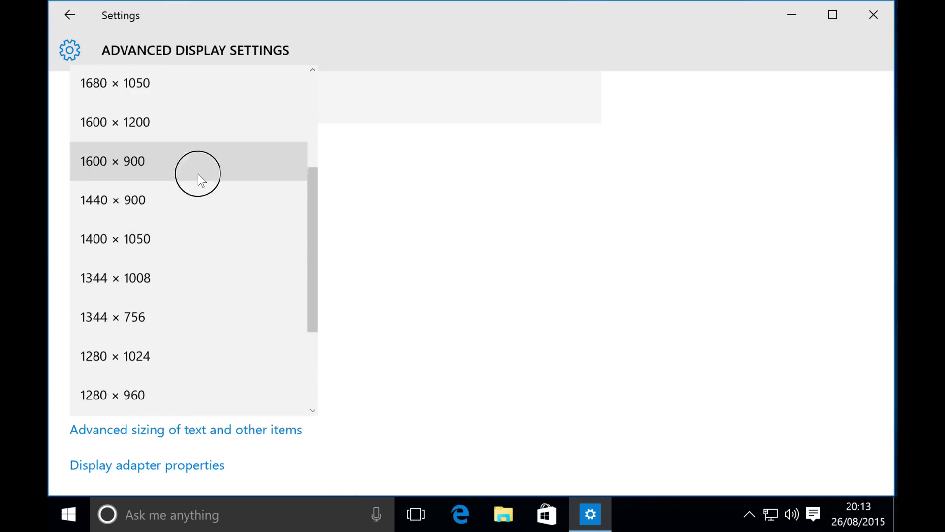
pyautogui.click(112, 161)
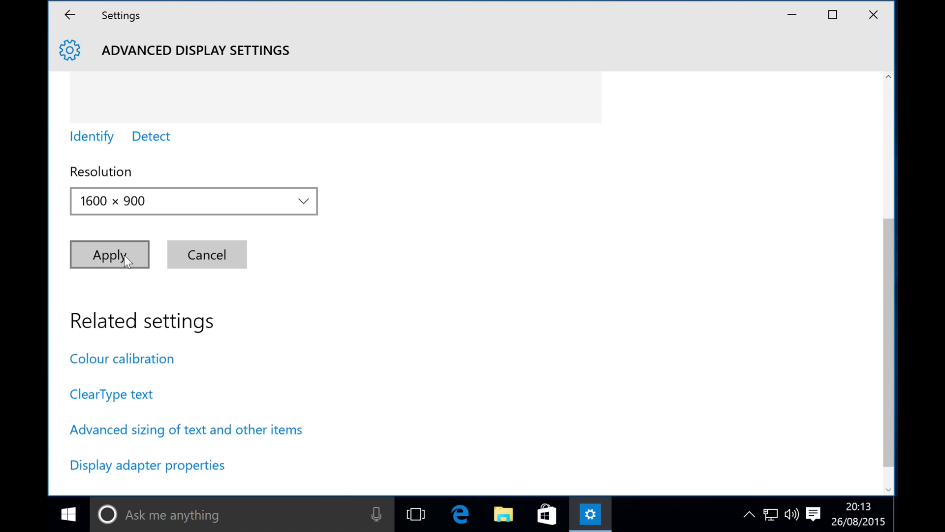
pyautogui.click(109, 254)
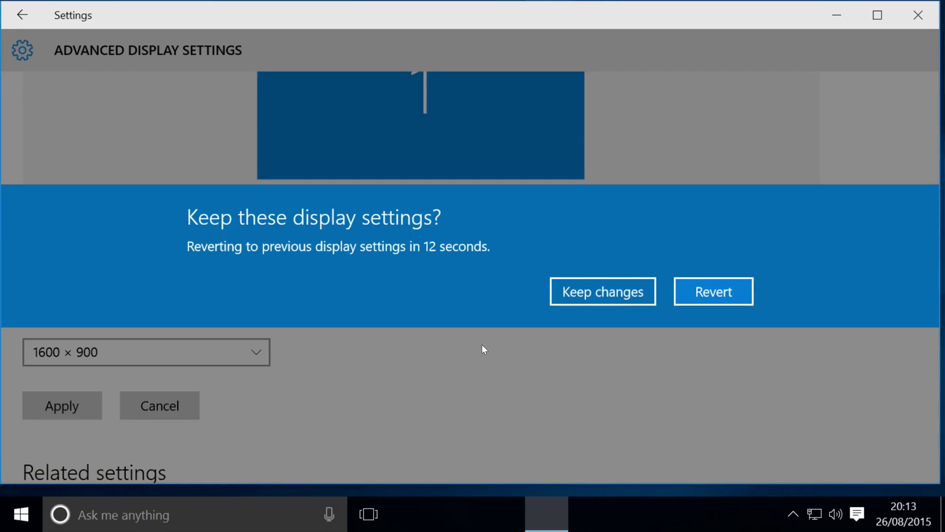
pyautogui.click(601, 291)
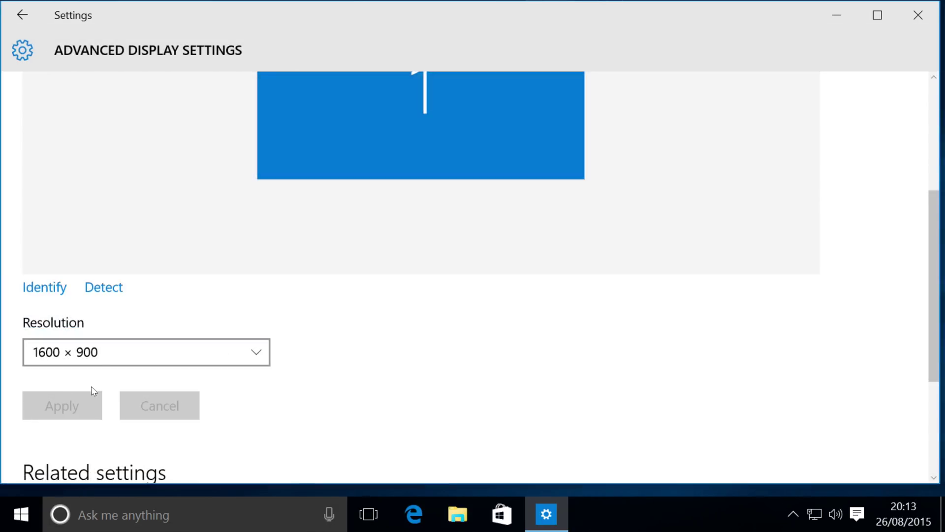
pyautogui.click(146, 353)
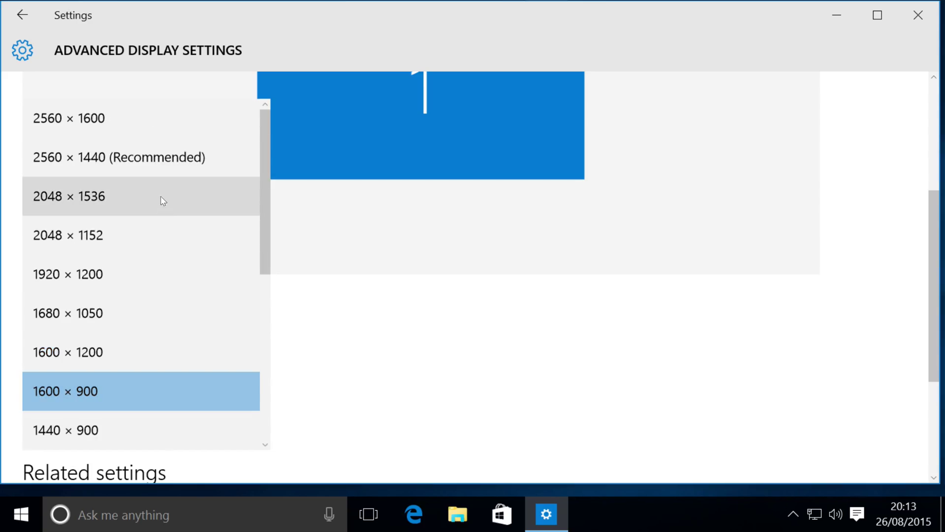
pyautogui.moveTo(168, 158)
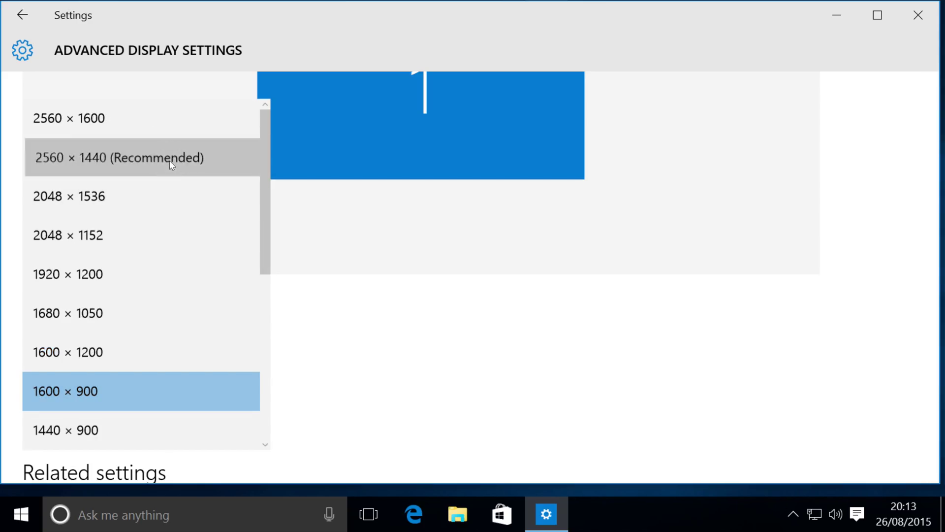
# - Restore the recommended 2560 × 1440 resolution and close Settings
pyautogui.click(119, 157)
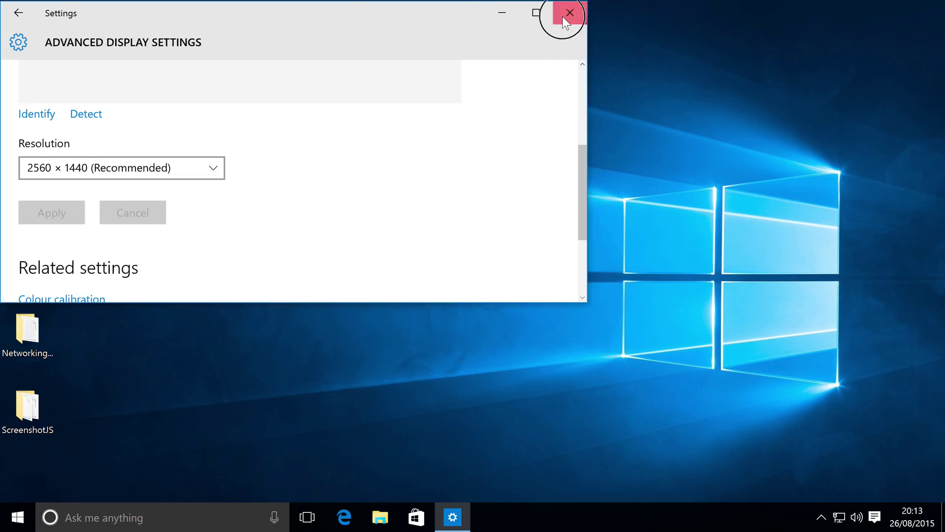
pyautogui.click(566, 13)
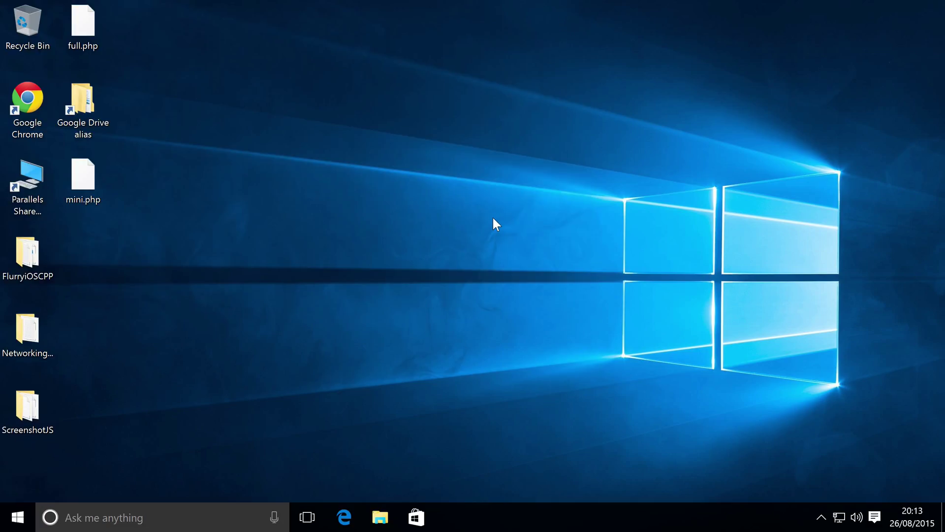